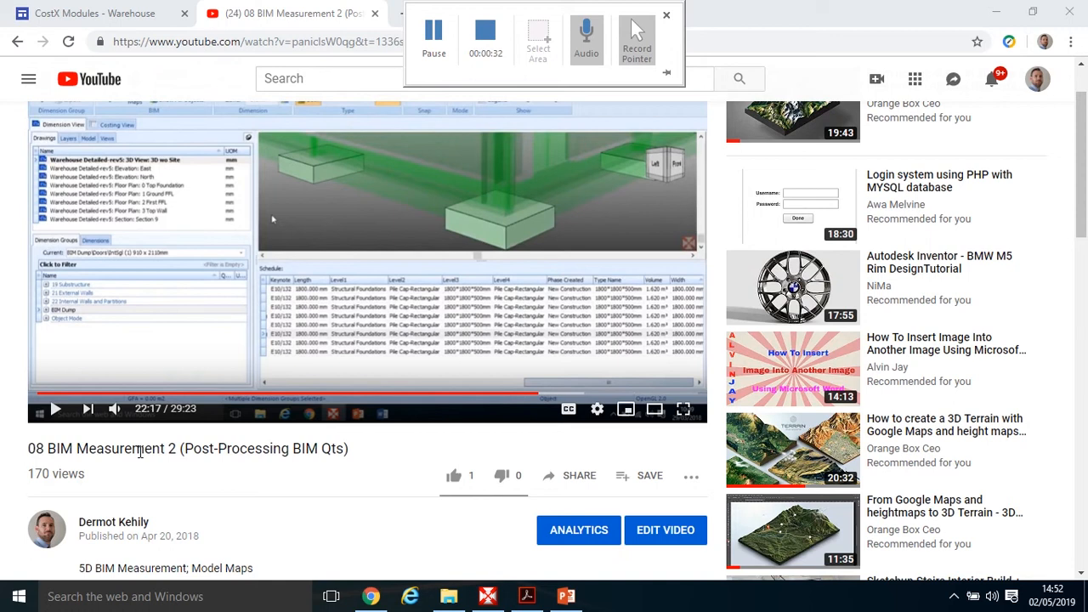
Switch from the YouTube video to the CostX model map window
click(486, 595)
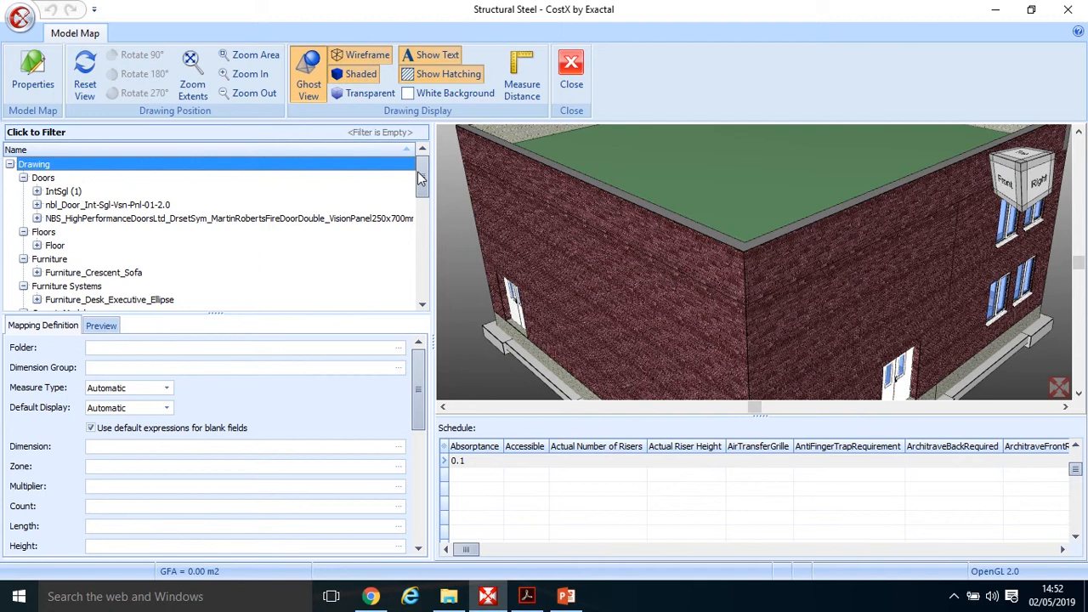
Select the Universal Beam type under Structural Framing in the model map tree
scroll(down, 3)
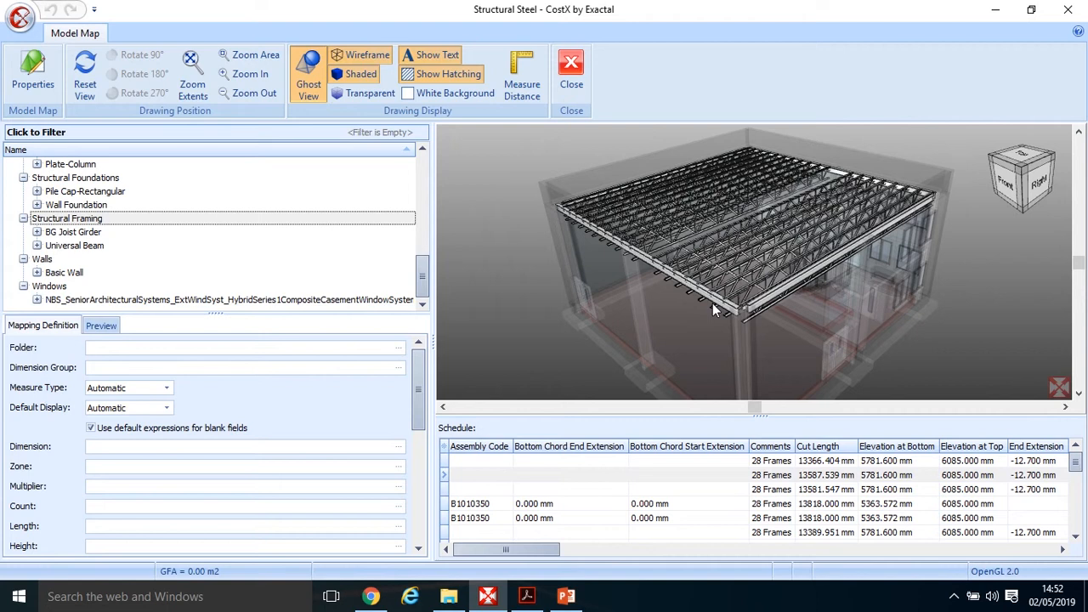
click(74, 244)
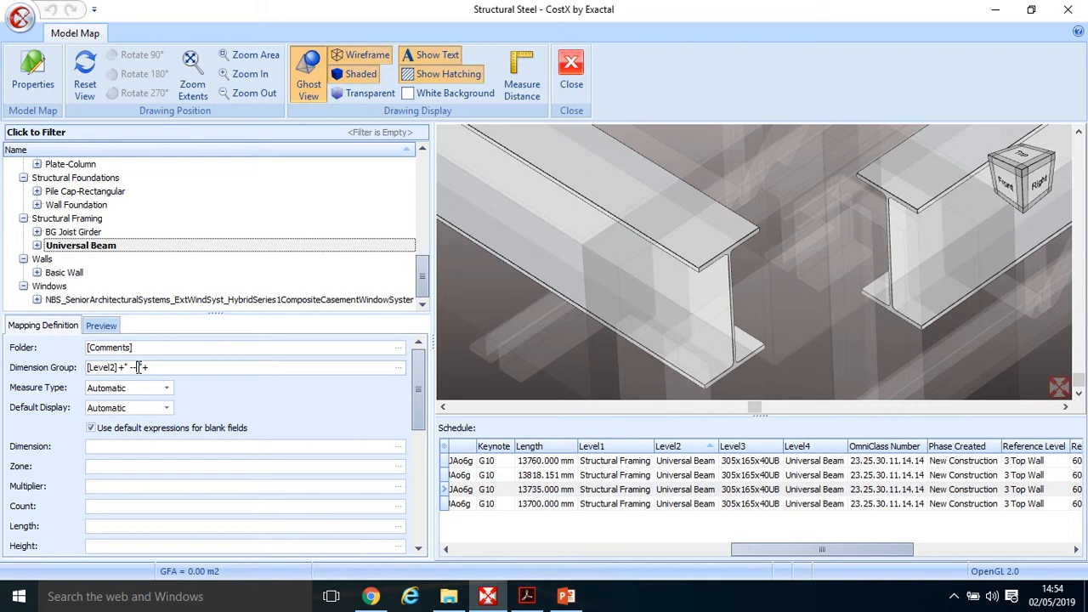
Complete the dimension group formula [Level2] + " - " + [Level3] and confirm it
text([Level3])
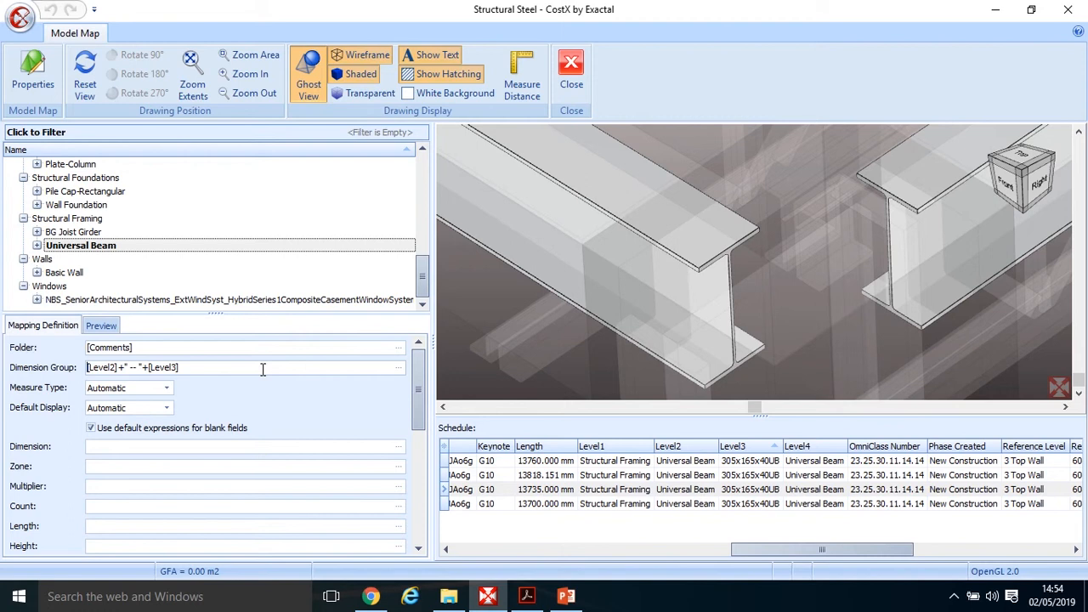
click(100, 324)
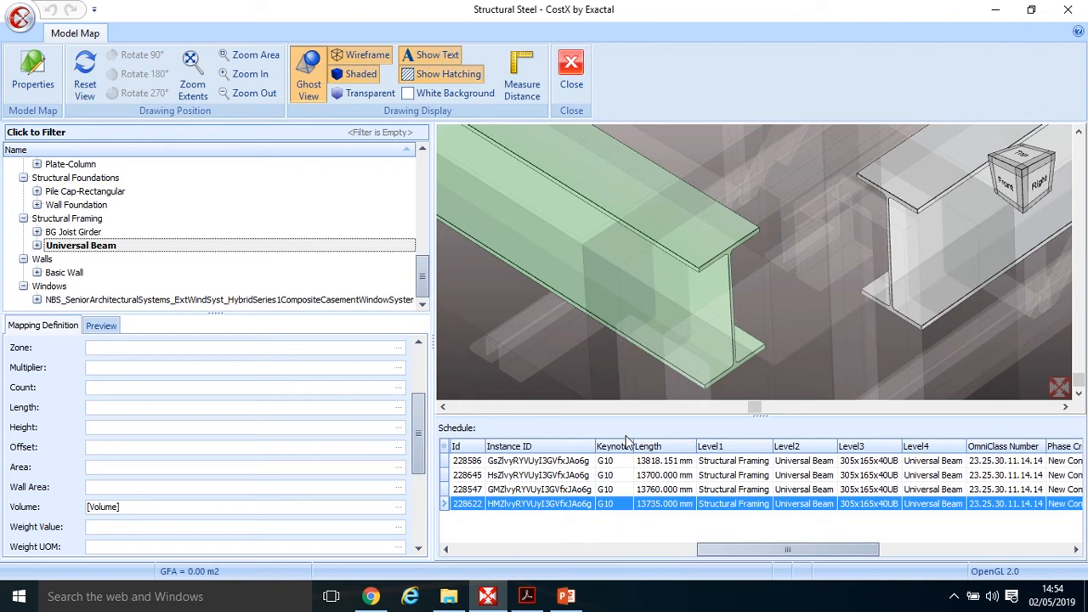
Map the beam Length to [Length], then bring up the training exercise PDF
click(649, 445)
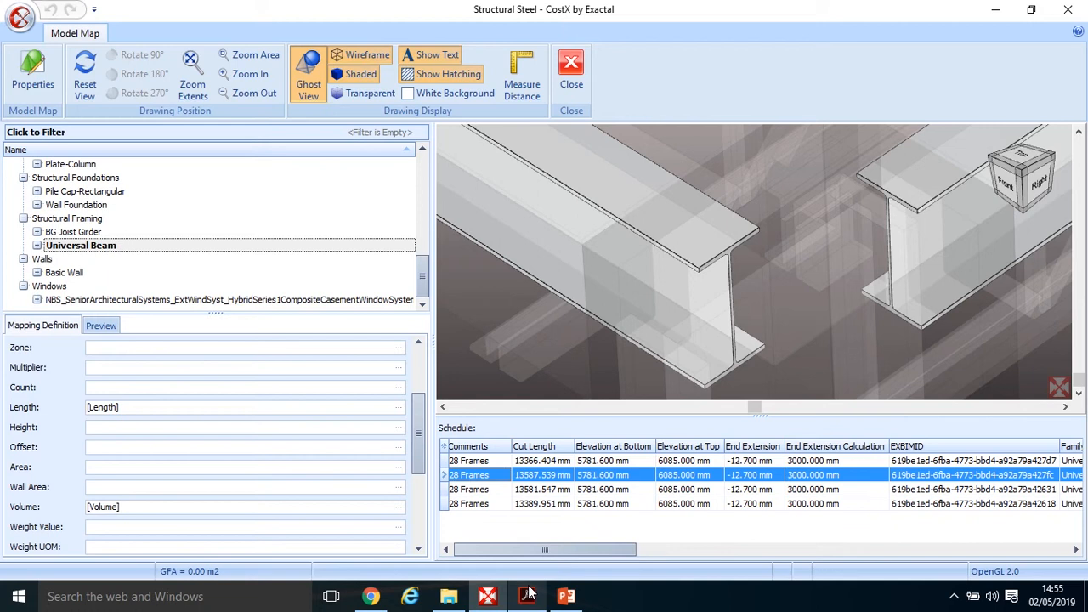
click(527, 595)
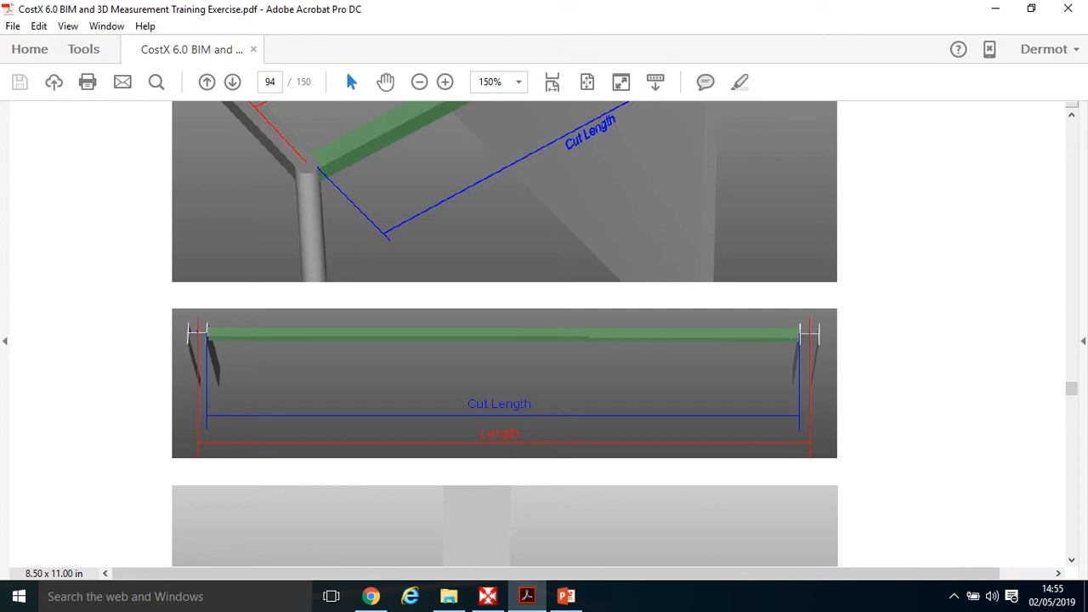
mouse_move(197, 387)
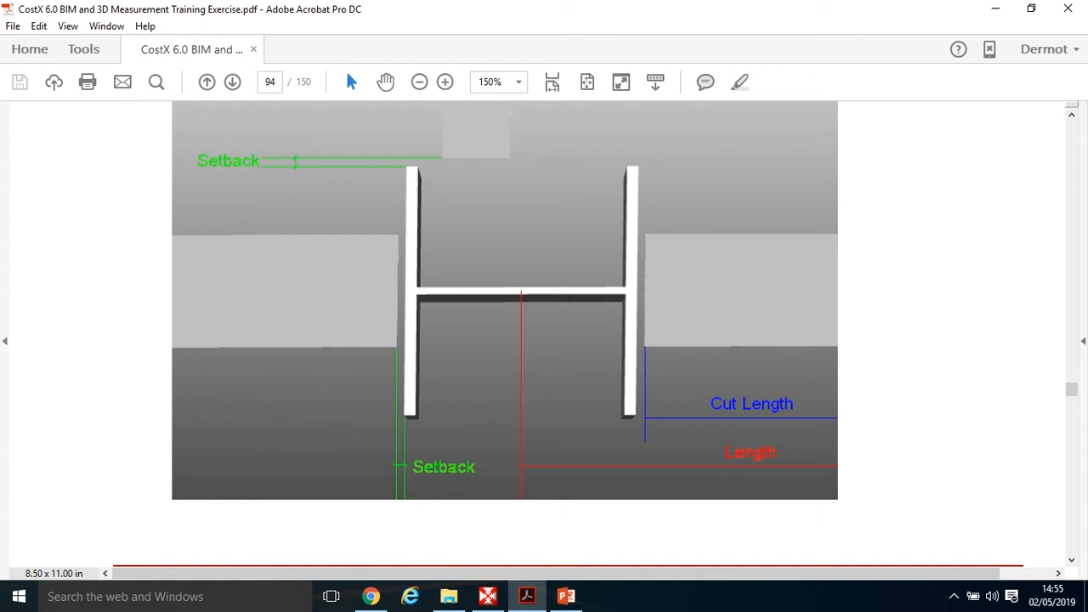
mouse_move(649, 299)
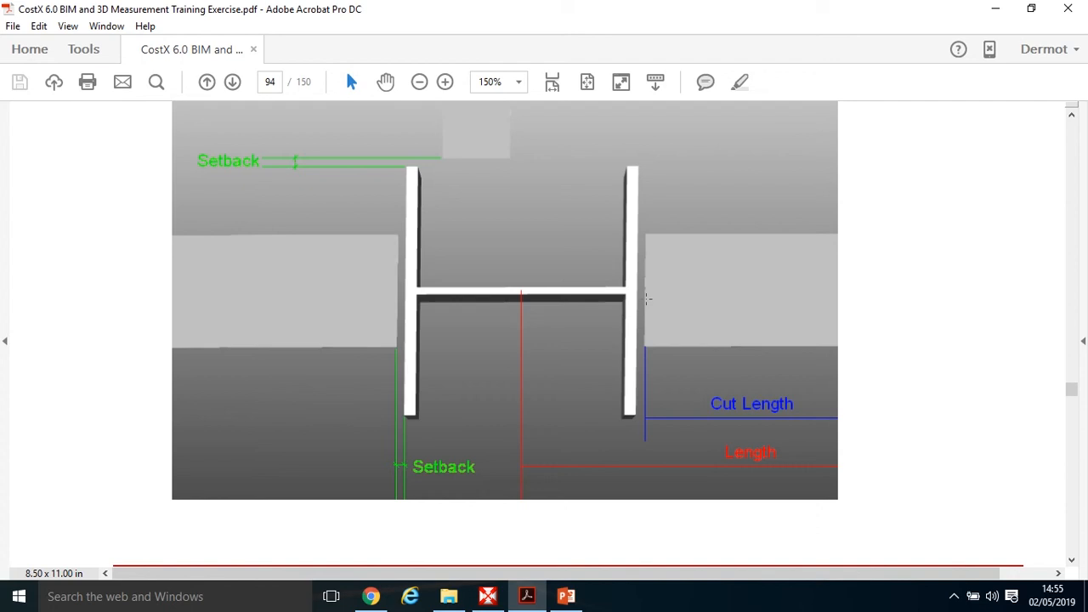
mouse_move(678, 289)
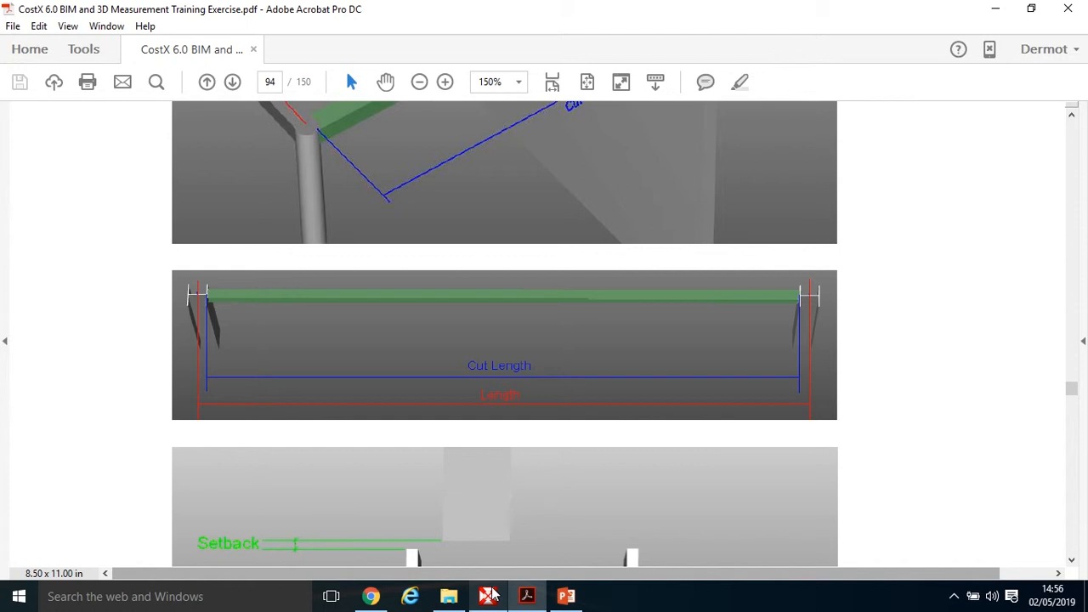
Return from the Acrobat setback diagrams to the CostX model map
click(486, 595)
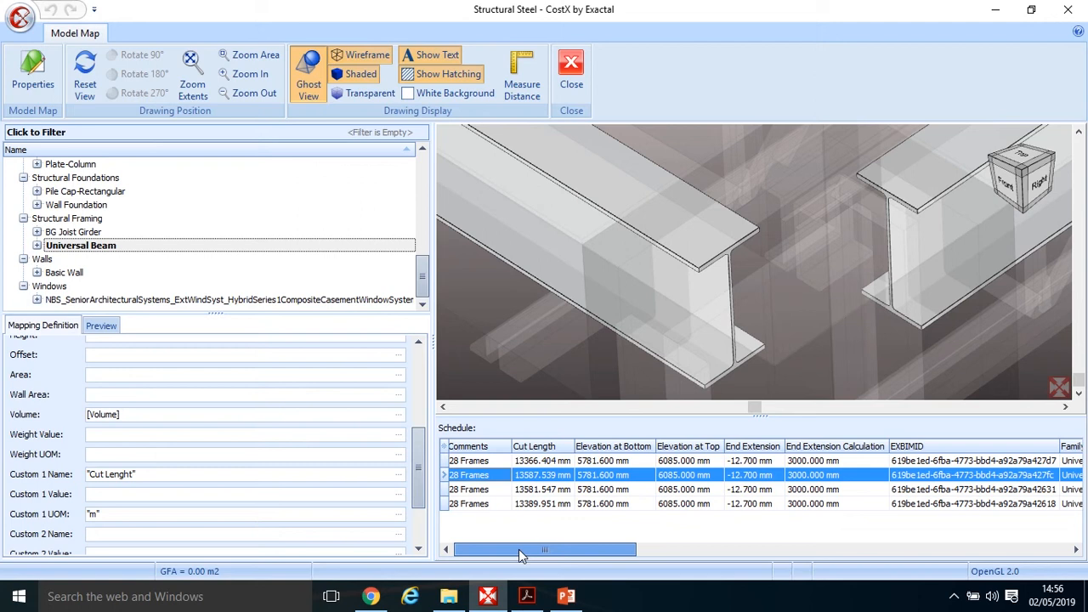
Confirm the Custom 1 Value as [Cut Length] for the universal beam mapping
click(100, 325)
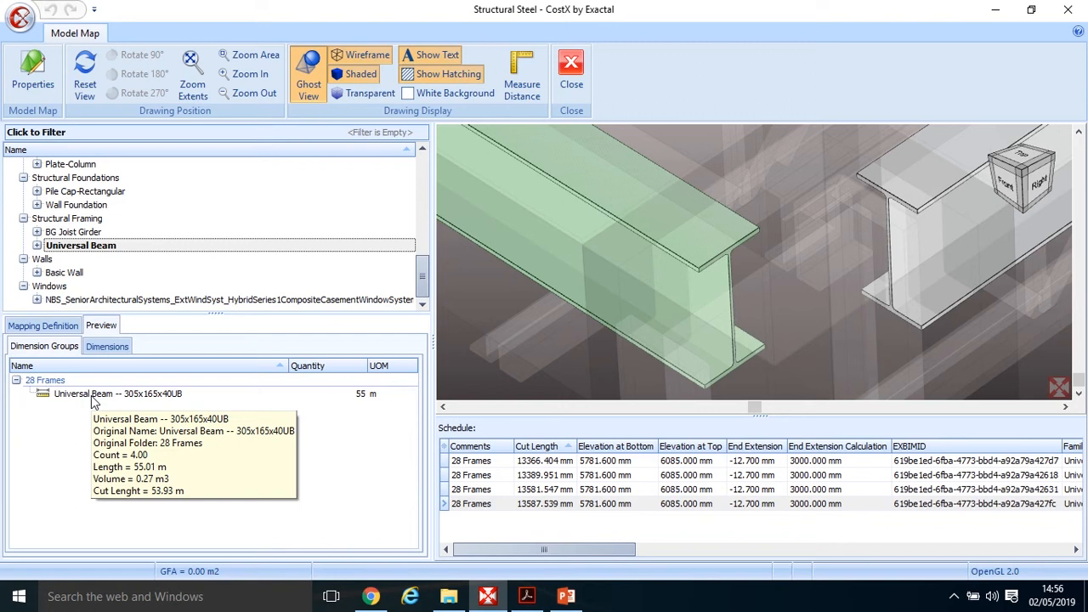
mouse_move(81, 393)
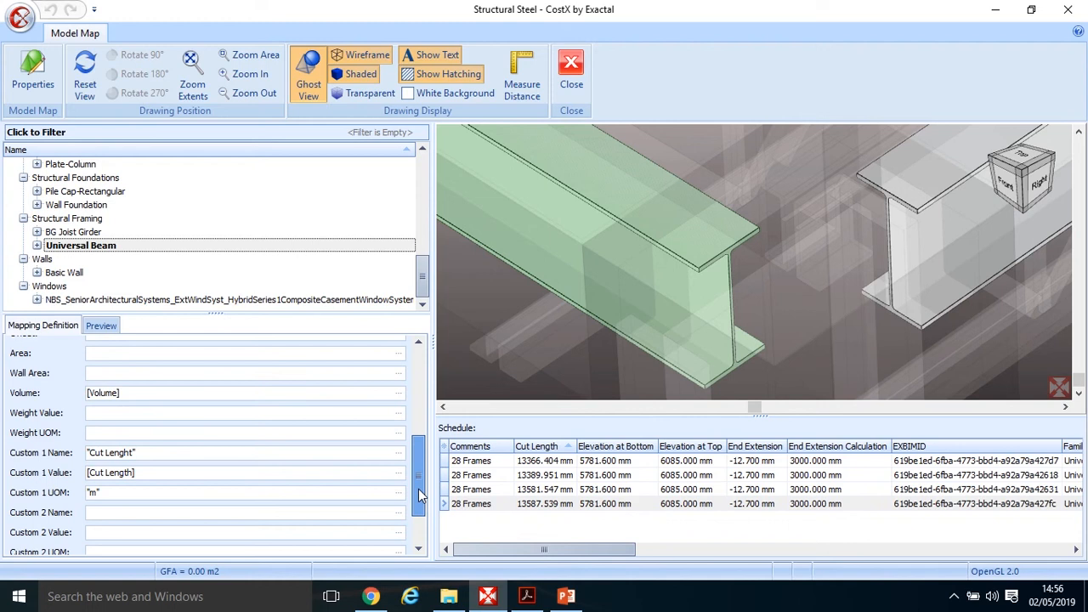
Scroll the schedule right to the Level3 column showing 305x165x40UB
scroll(right, 3)
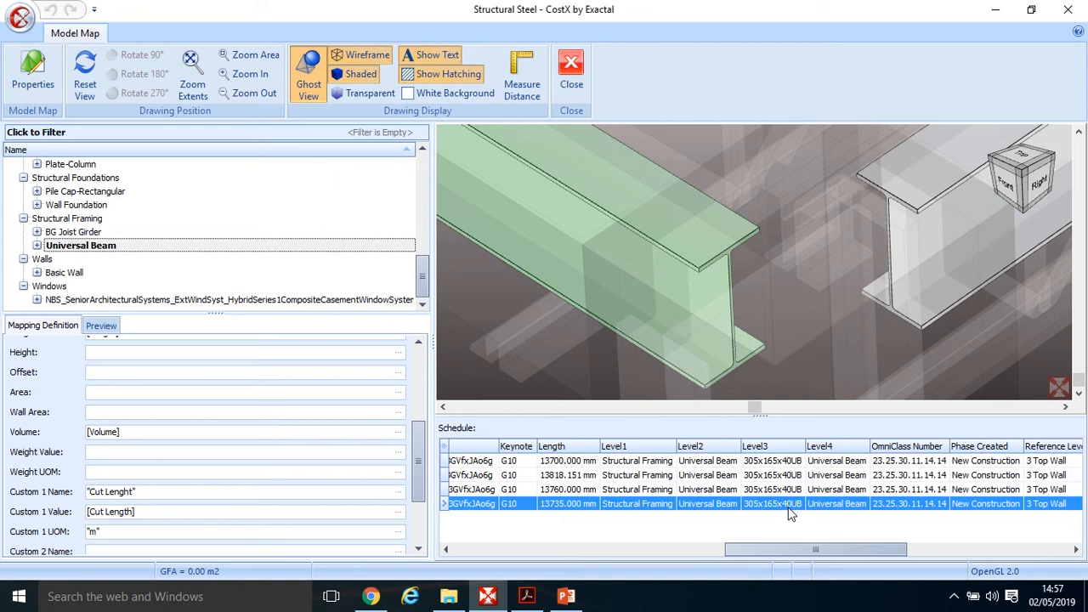
mouse_move(765, 482)
text("t)
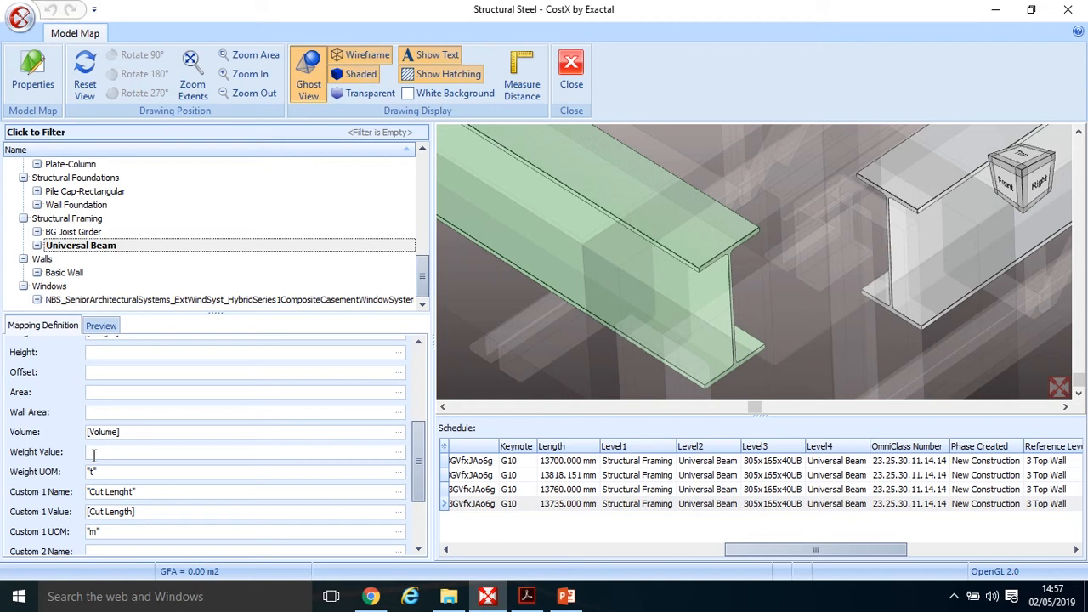
Enter the weight formula (XNUMBER([Level3],3)/1000) for the universal beam
text(XUMBER)
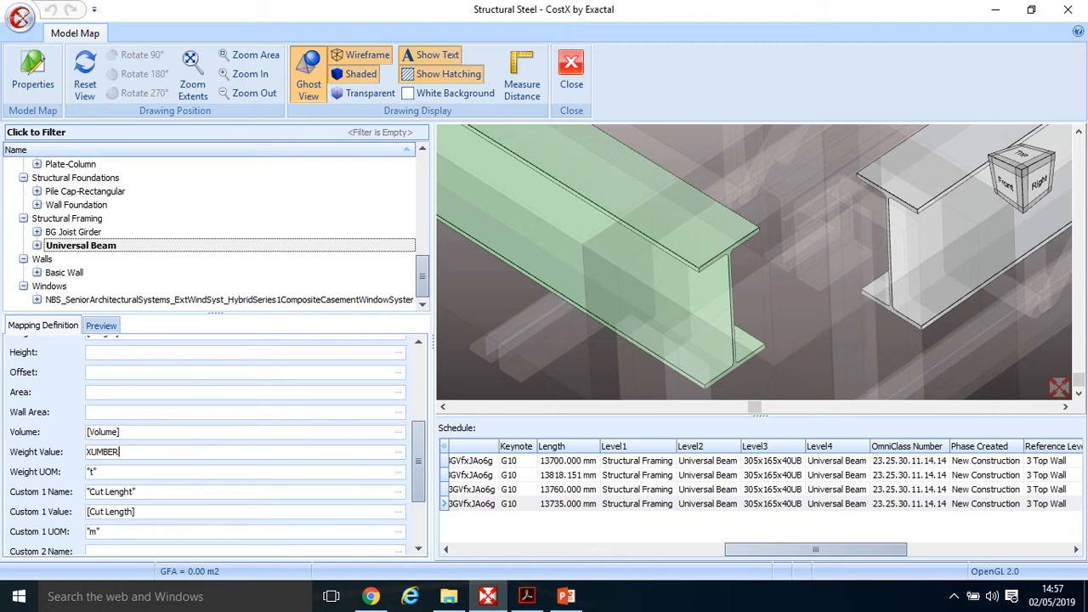
text(([Level3],3)
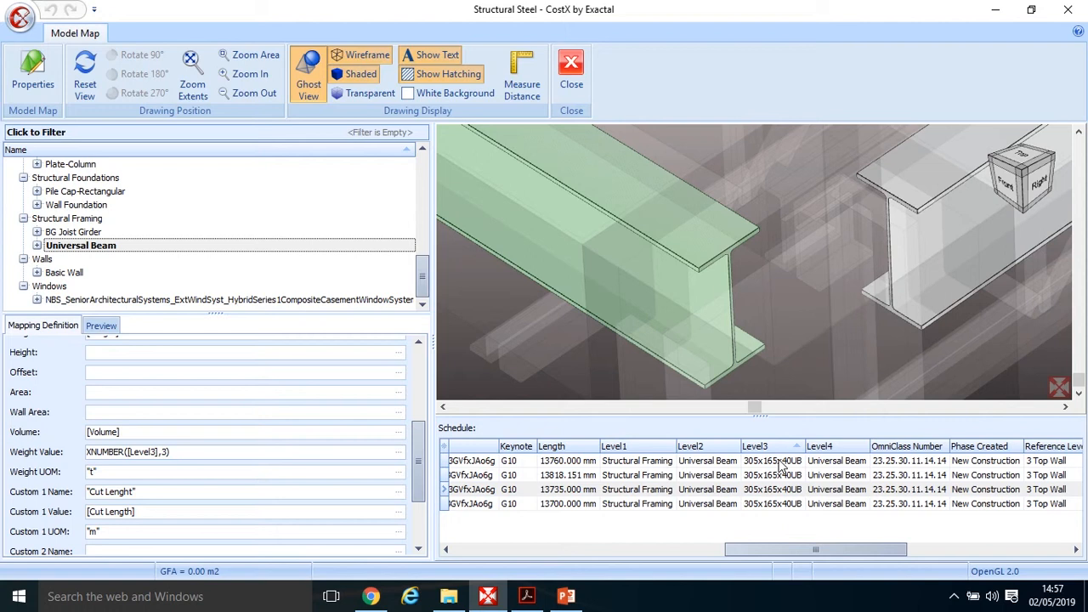
text(/1000)
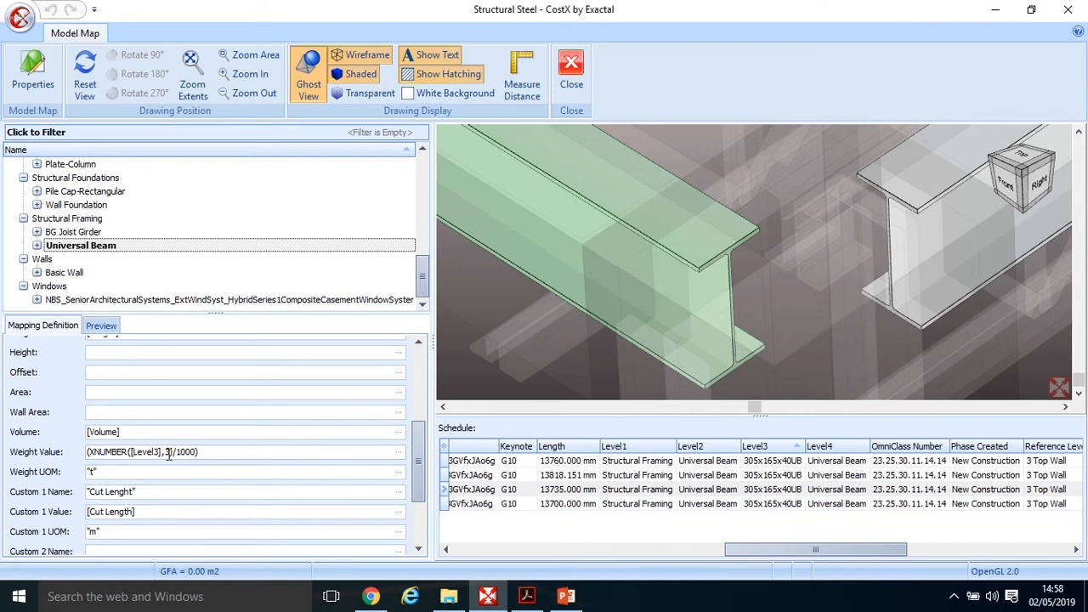
Preview the beam's mapped quantities and expand the 28 Frames group
click(595, 474)
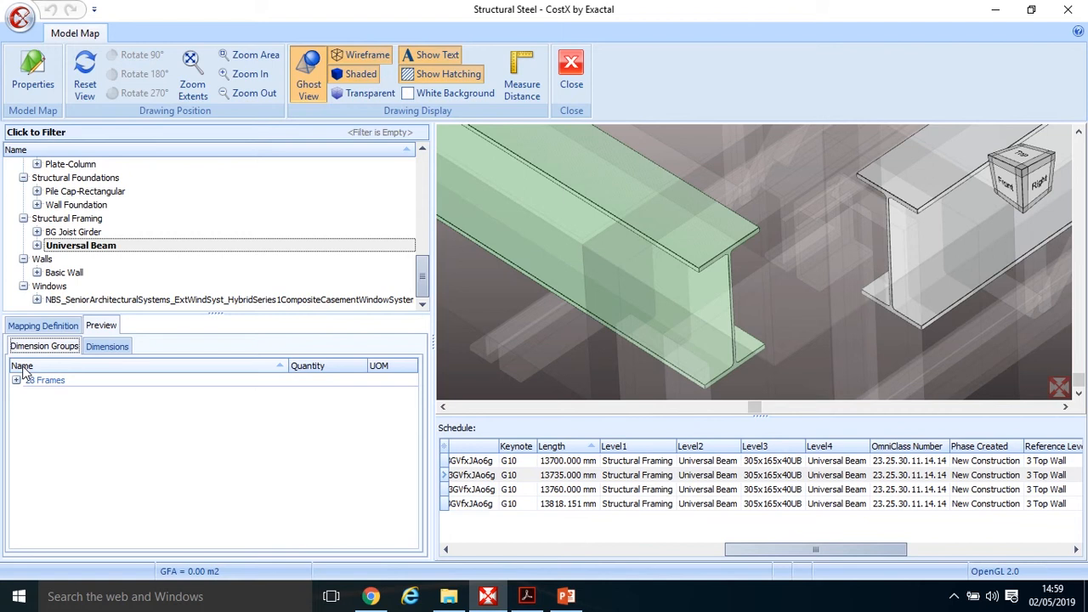
click(17, 381)
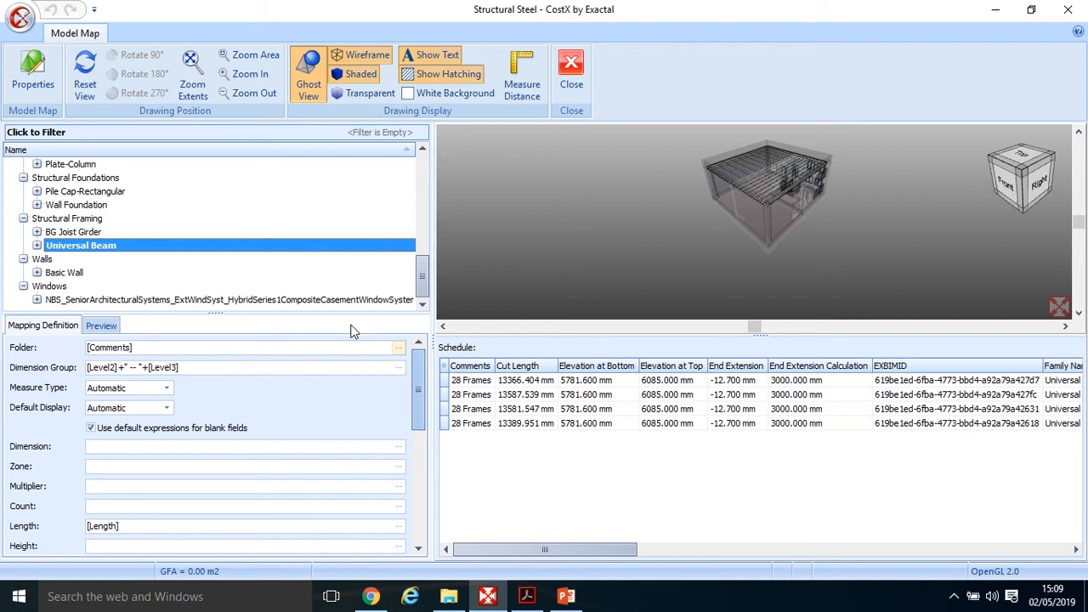
Select the Plate-Column family and preview its 28 Frames quantities: 53.40 m, 2.14 t
click(71, 244)
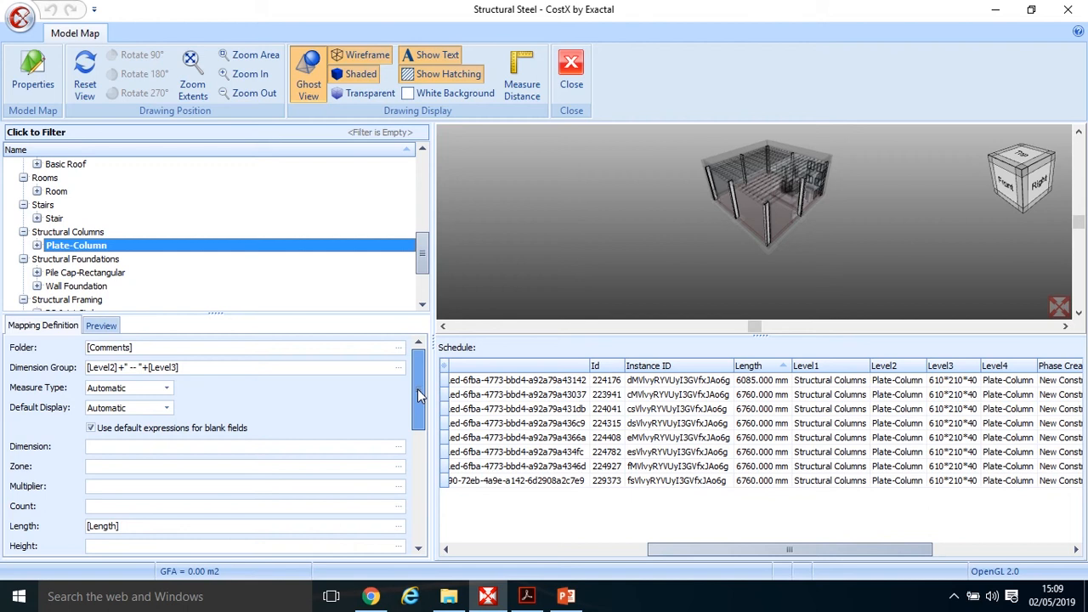
click(101, 326)
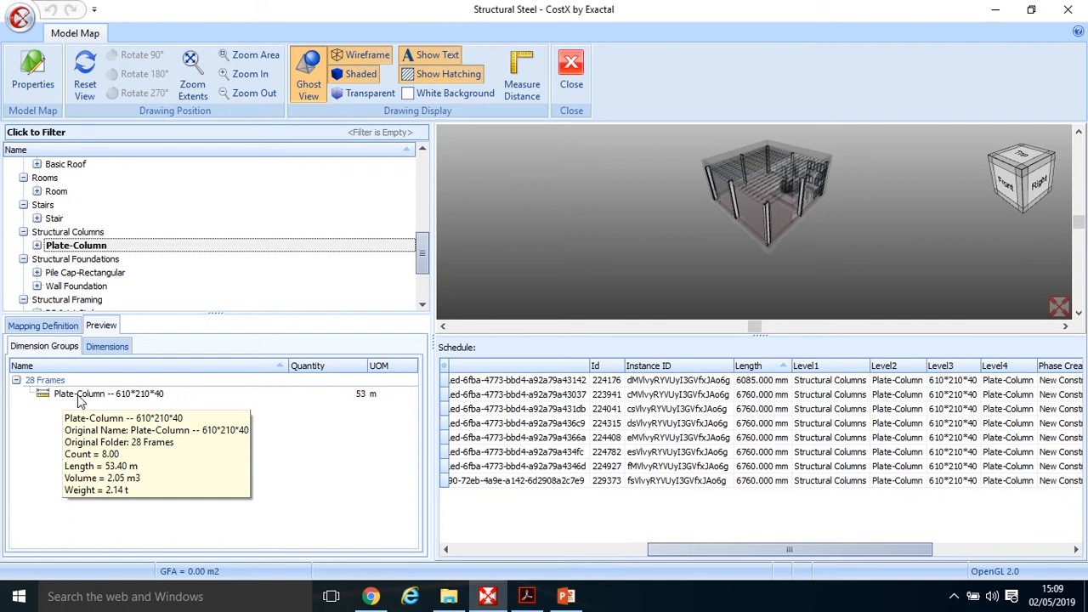
mouse_move(116, 398)
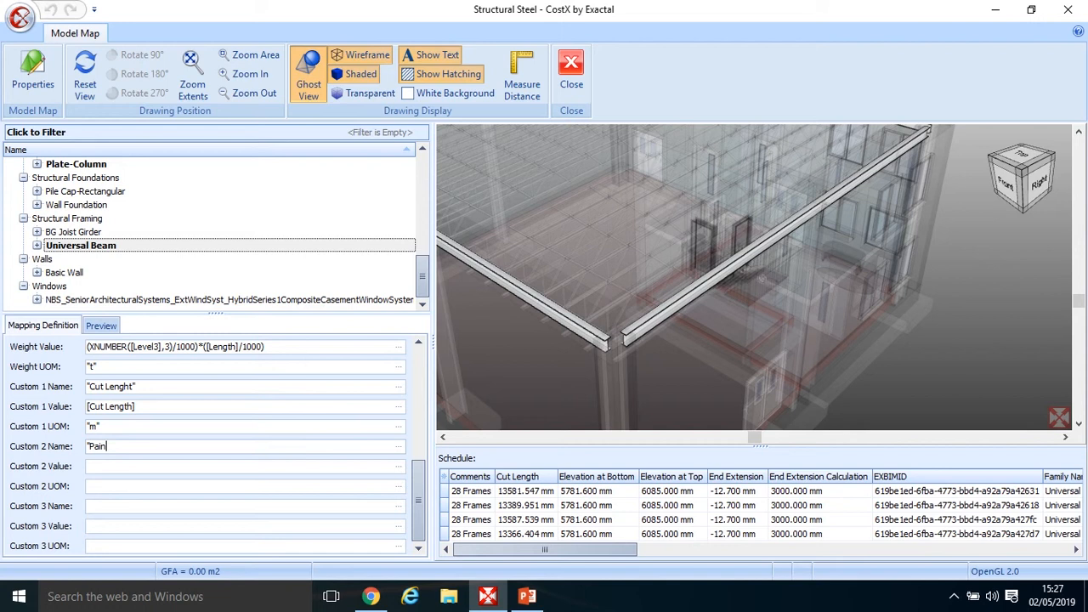
Finish the Custom 2 Name as 'Painting' for the Universal Beam mapping
text(ting")
click(244, 465)
text(XNUMBER()
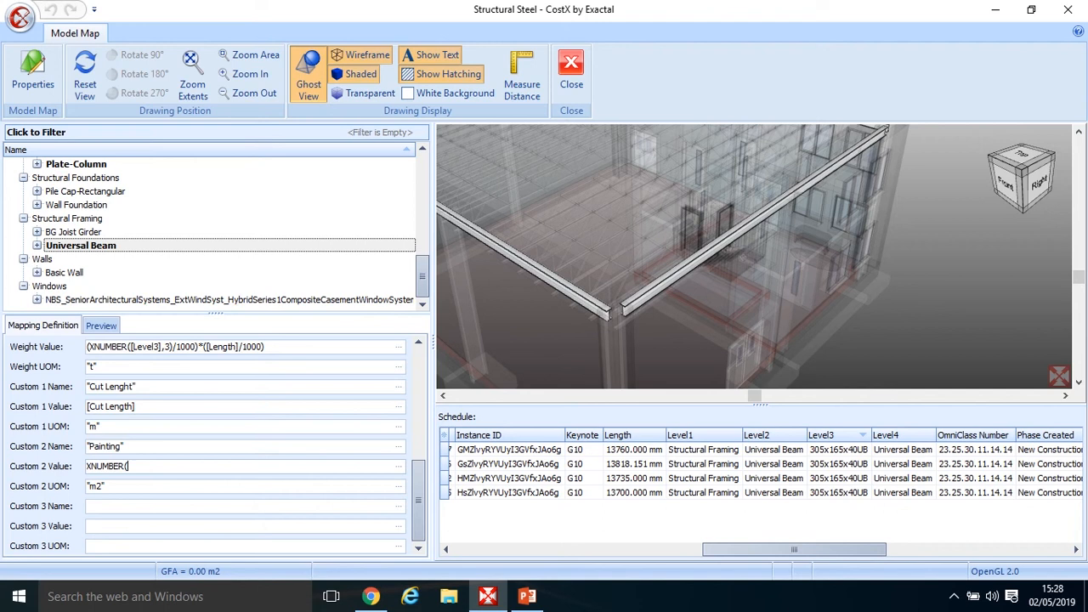
Enter the Custom 2 Value as ((XNUMBER([Level3],1)*2)/1000) for the Painting quantity
text([Level3],1))
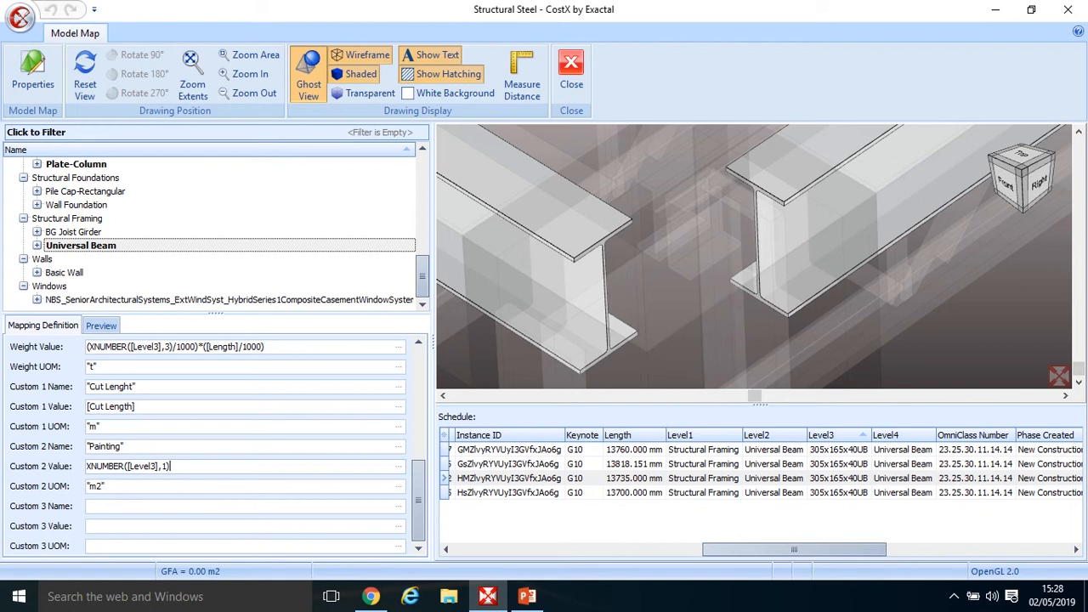
text(*2))
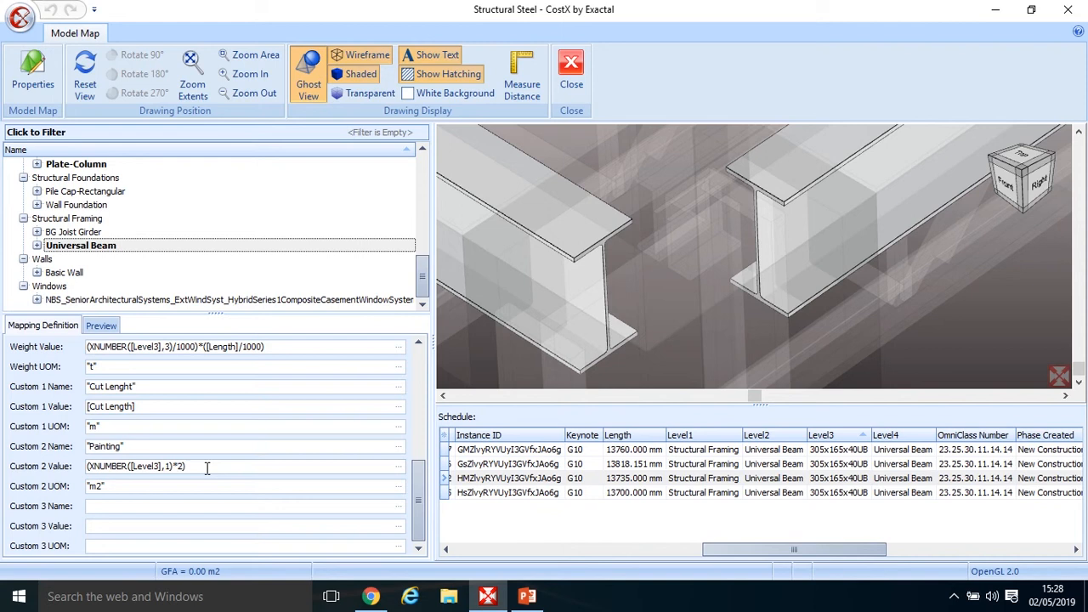
text(/1000))
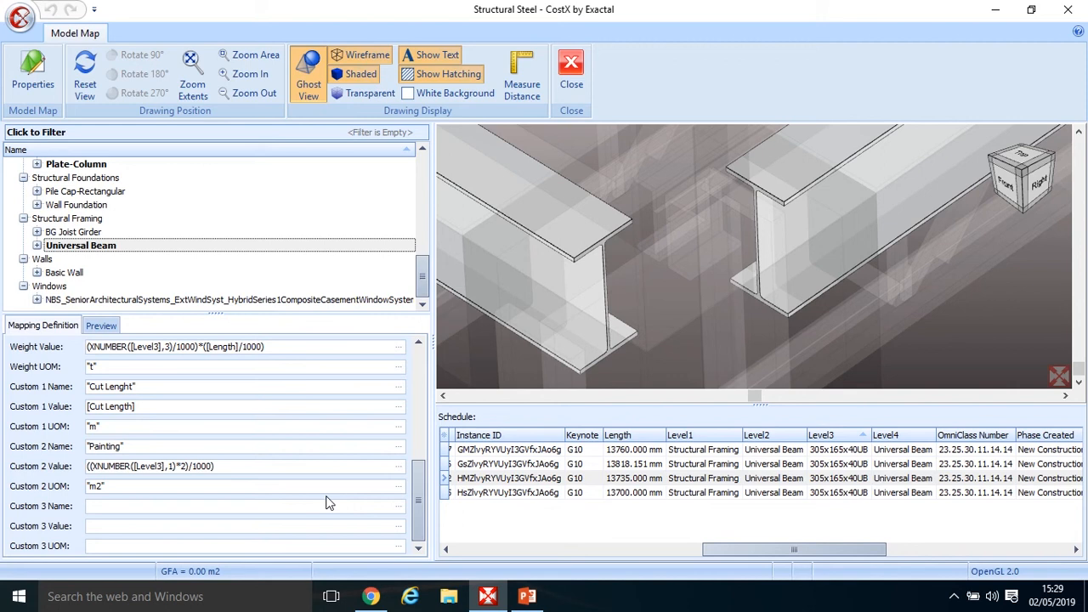
triple_click(150, 466)
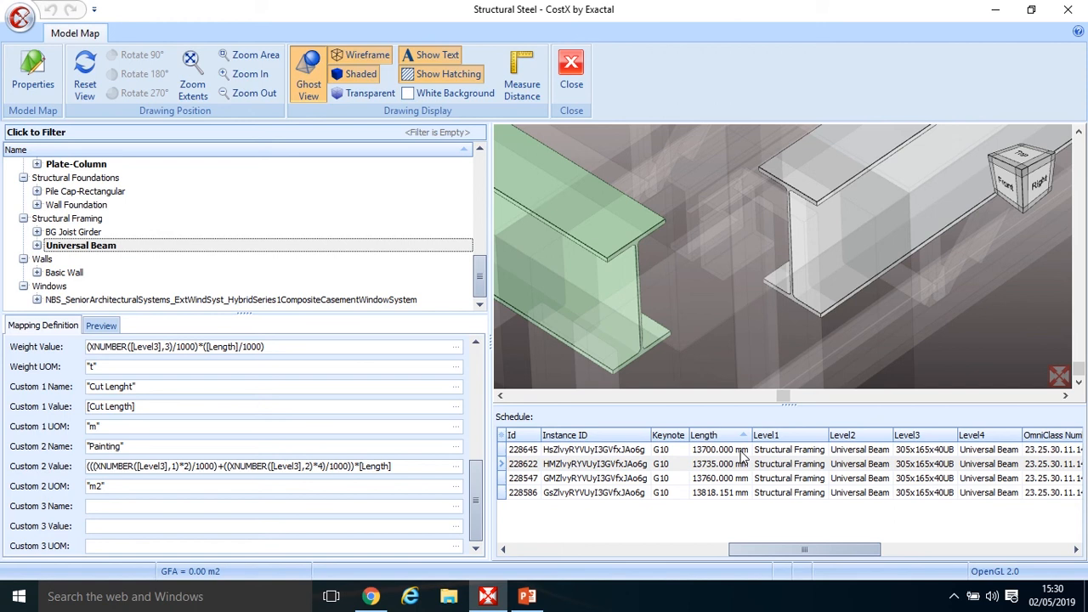
click(100, 325)
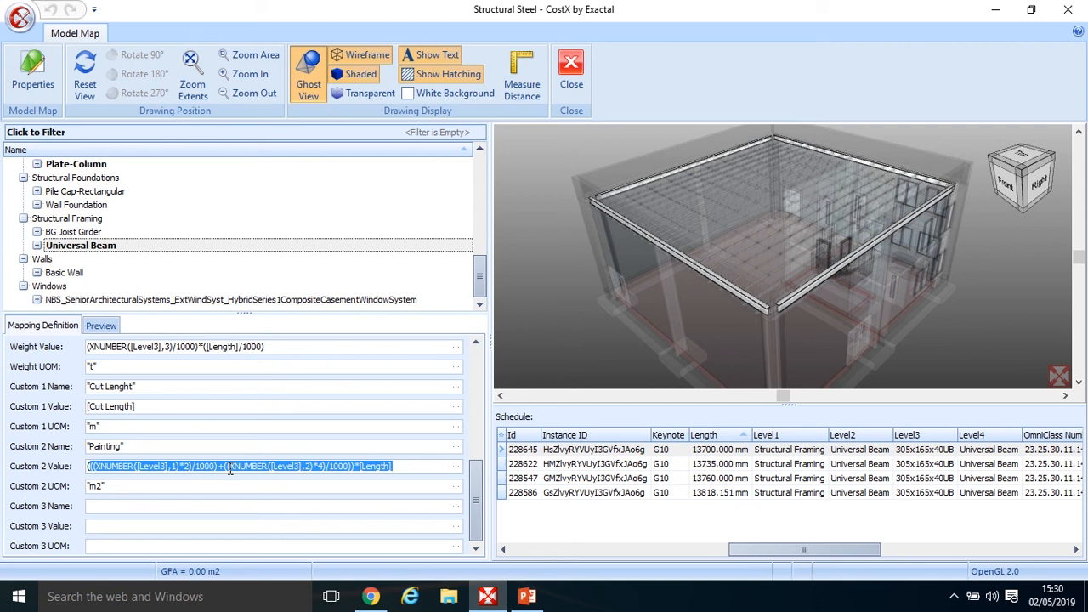
Accept the finished Painting formula by leaving the Custom 2 Value field
click(81, 245)
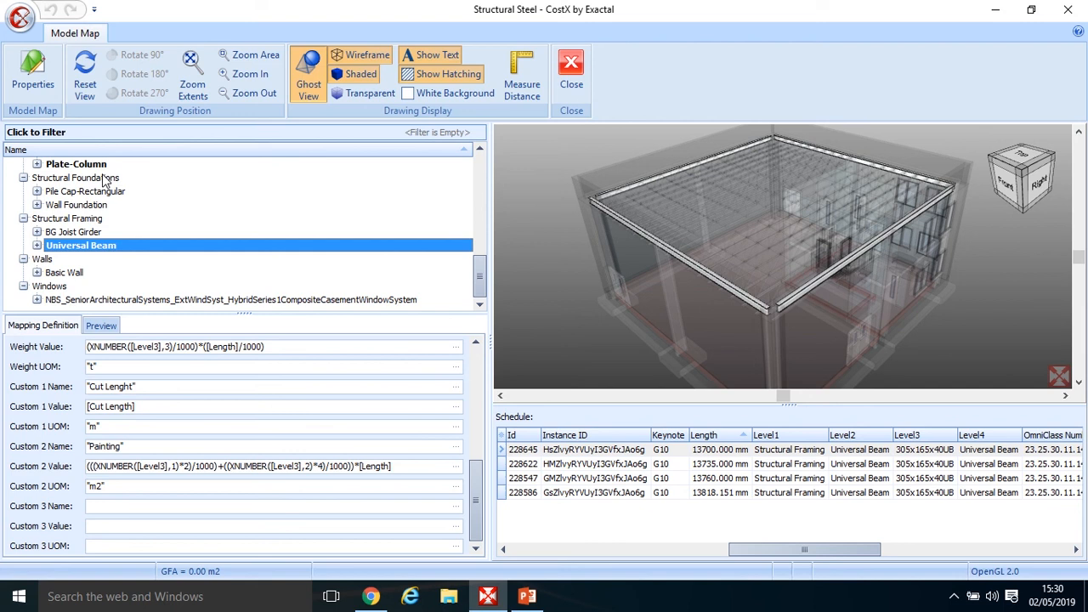